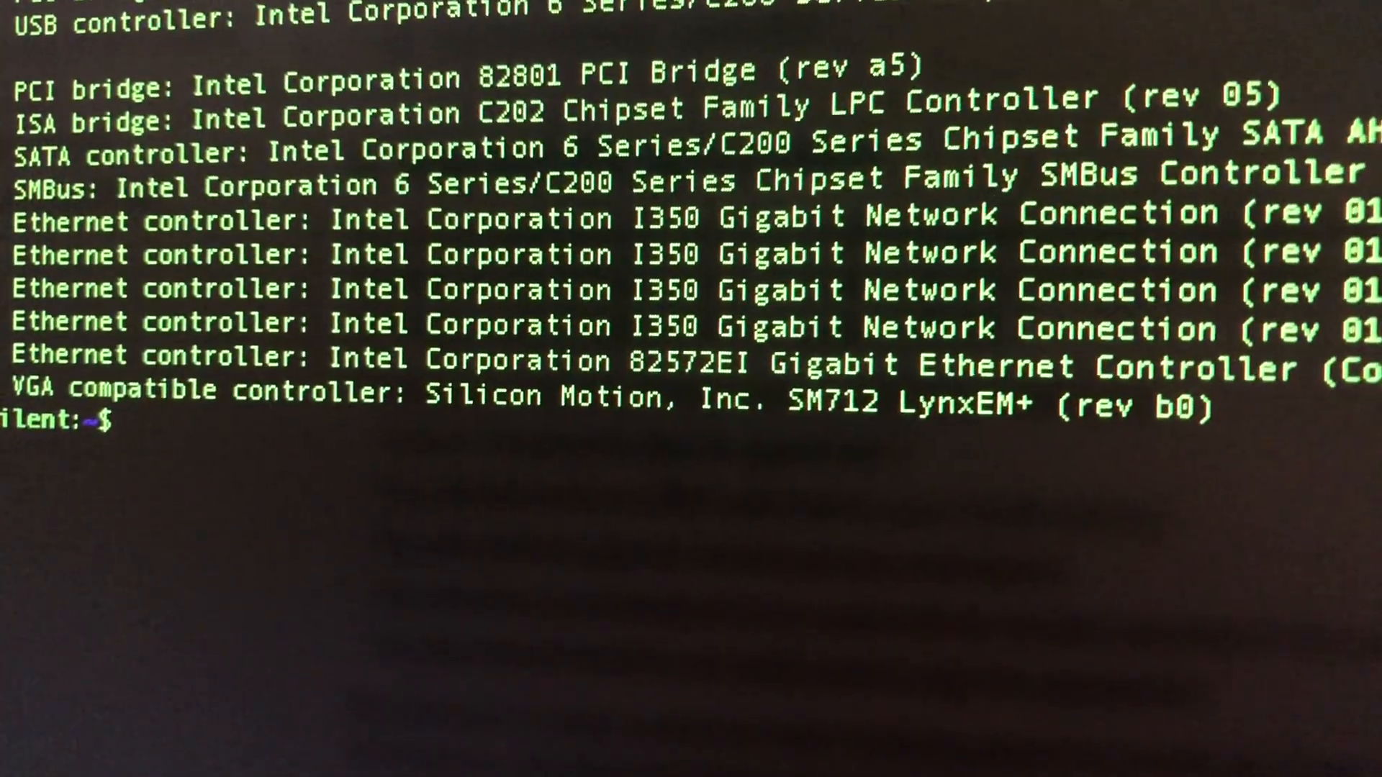
pyautogui.scroll(-3)
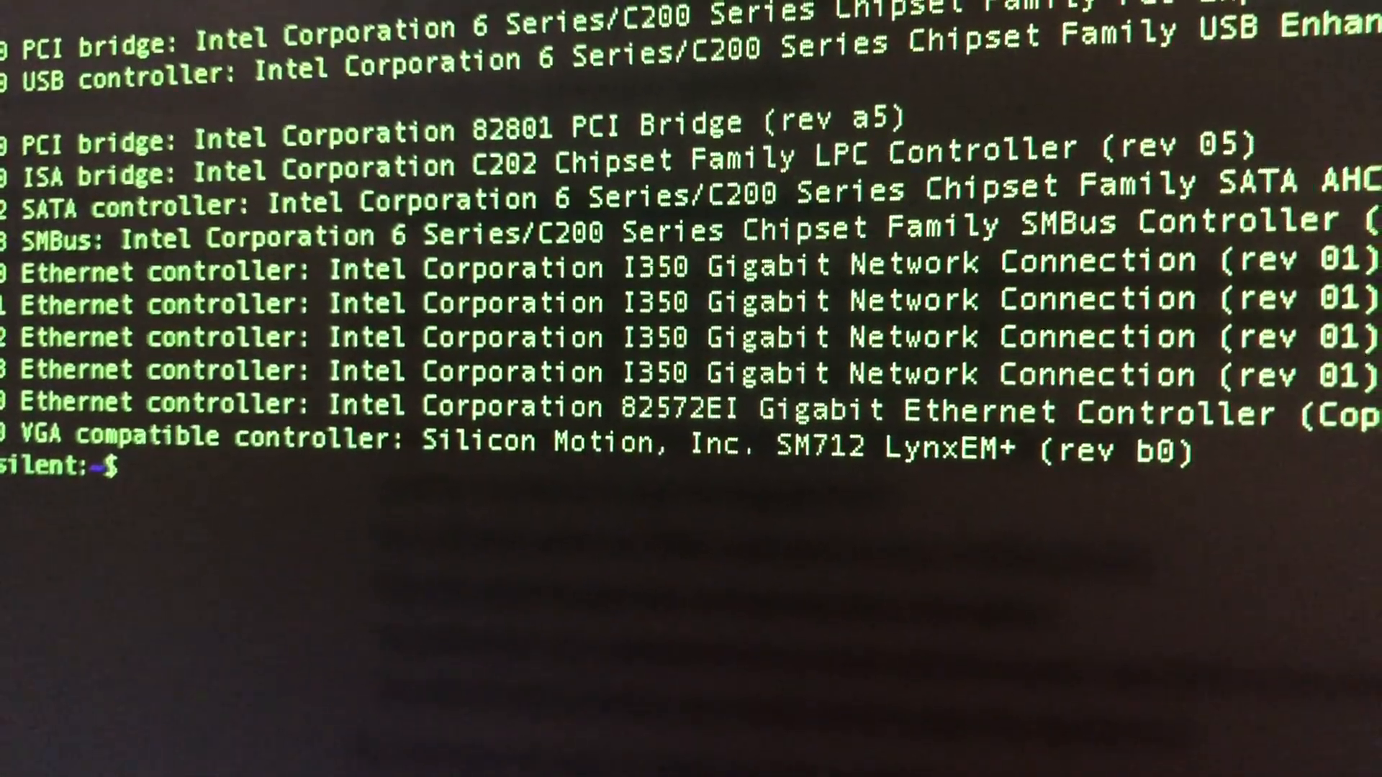